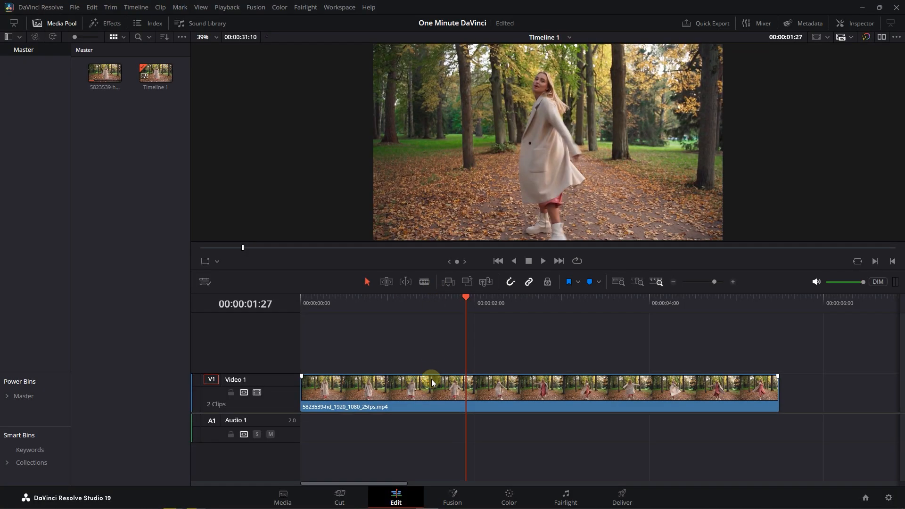
Step: Bring up the timeline clip's context menu to enable its retime controls and speed curve
right_click(432, 381)
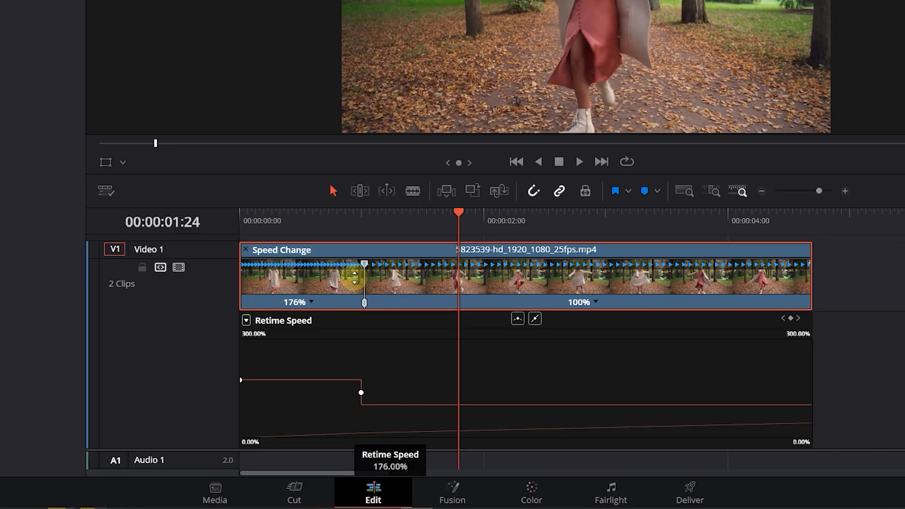
Step: Speed the opening section to 245% and slow the middle section to 40%
drag(364, 302, 329, 301)
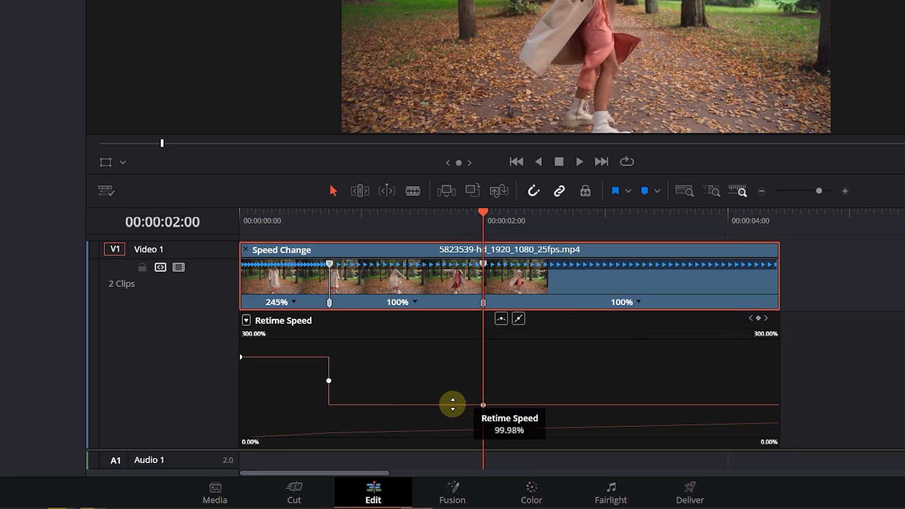
drag(451, 404, 420, 479)
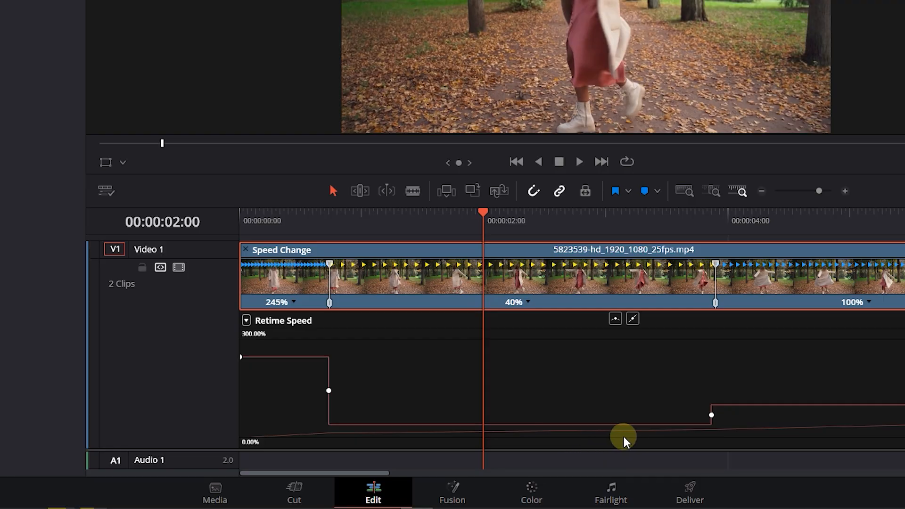
mouse_move(461, 355)
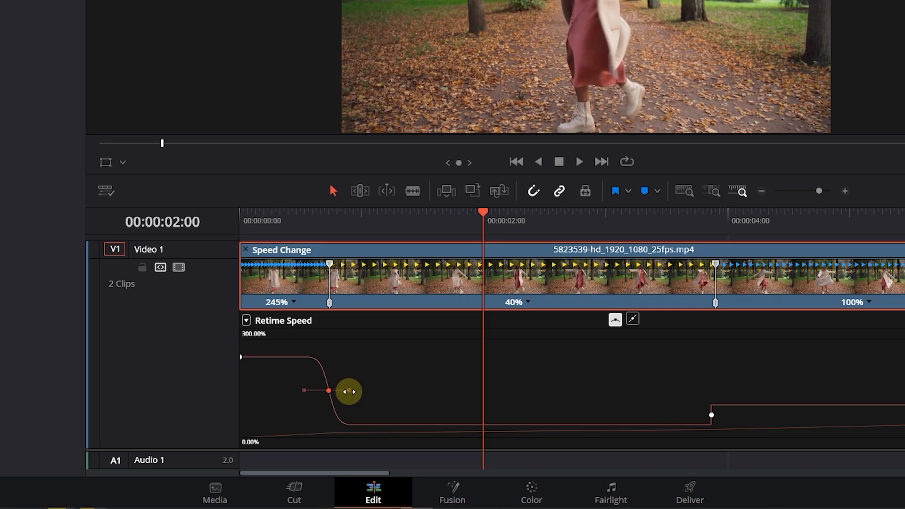
Step: Soften the transition at the first speed point by pulling its ease handle
drag(347, 391, 441, 381)
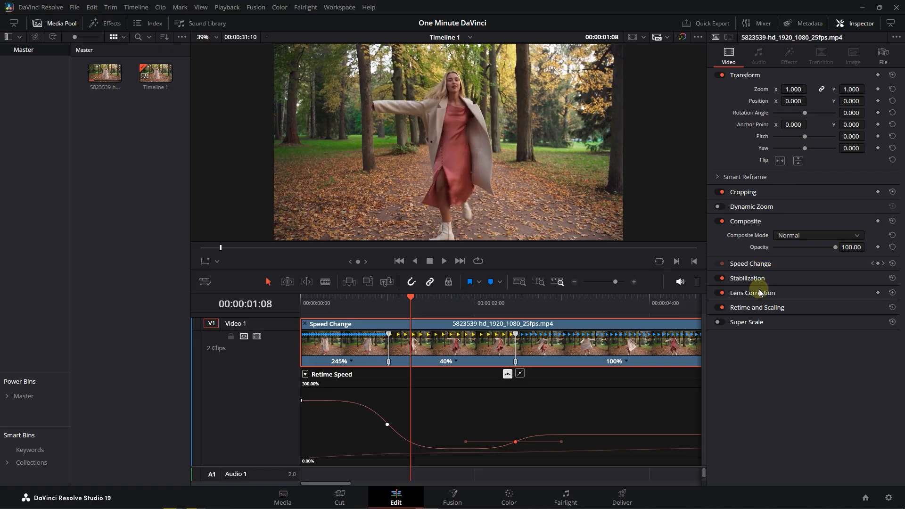
Step: Set the clip's Retime Process to Optical Flow under Retime and Scaling
click(816, 322)
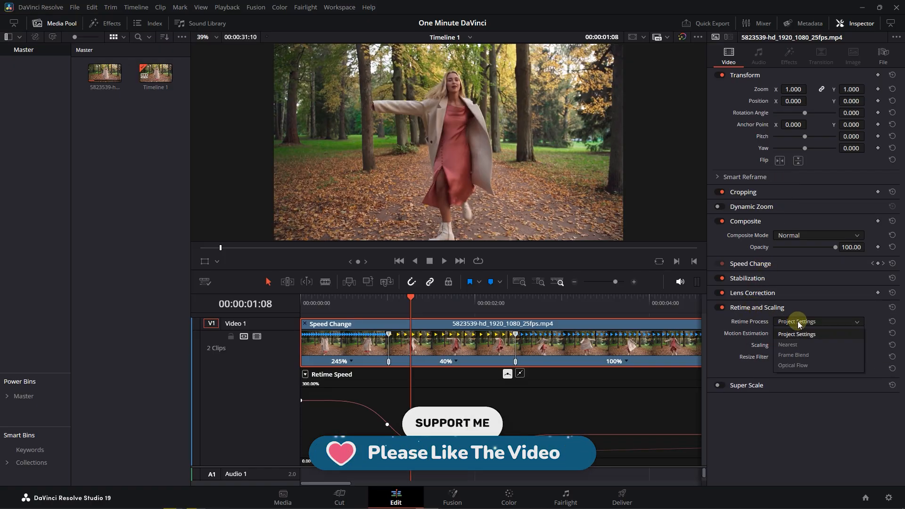
mouse_move(792, 365)
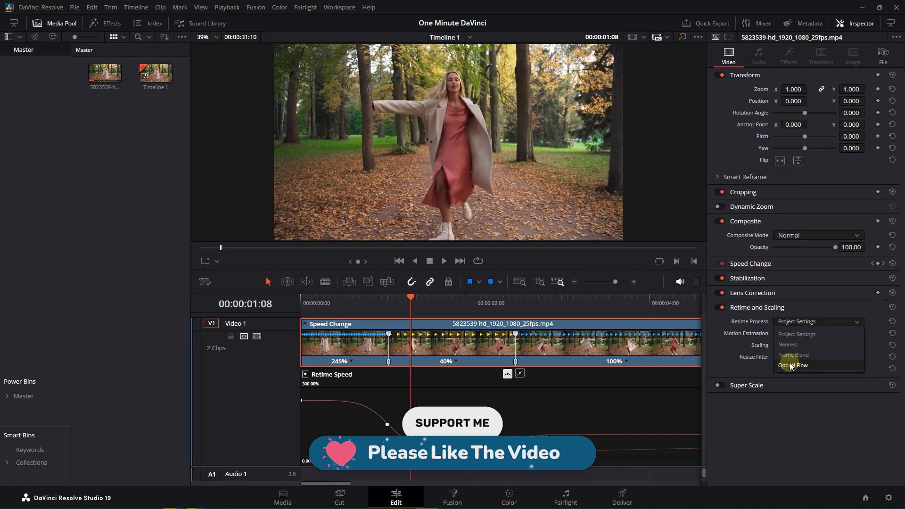
click(794, 365)
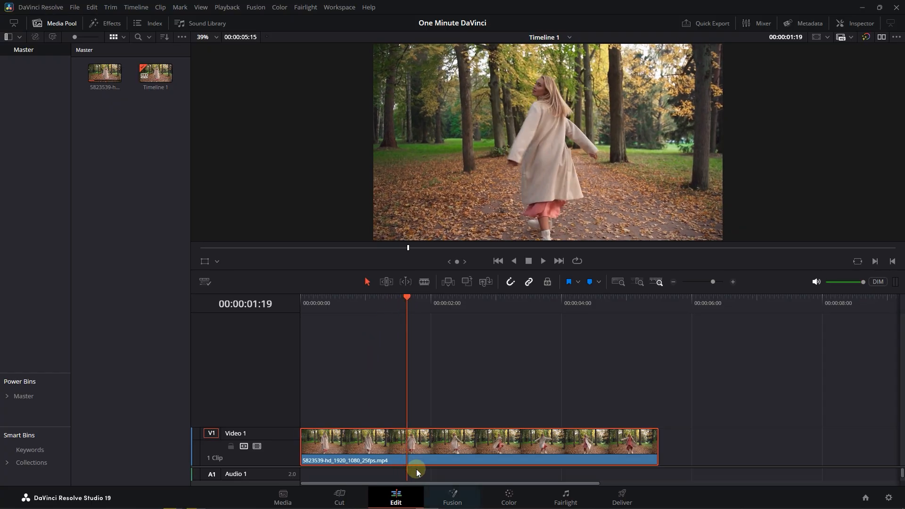
Step: Bring the clip into Fusion and search for a TimeStretcher node to insert
click(452, 497)
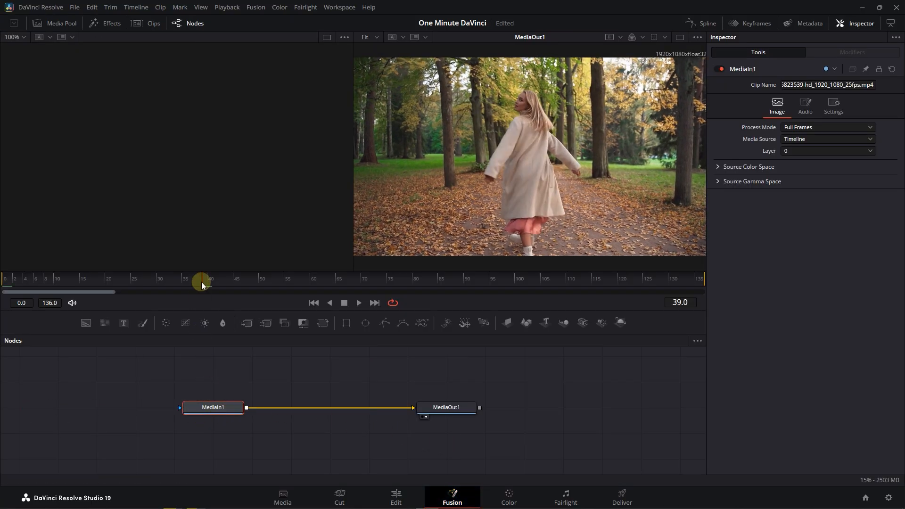
key(shift+space)
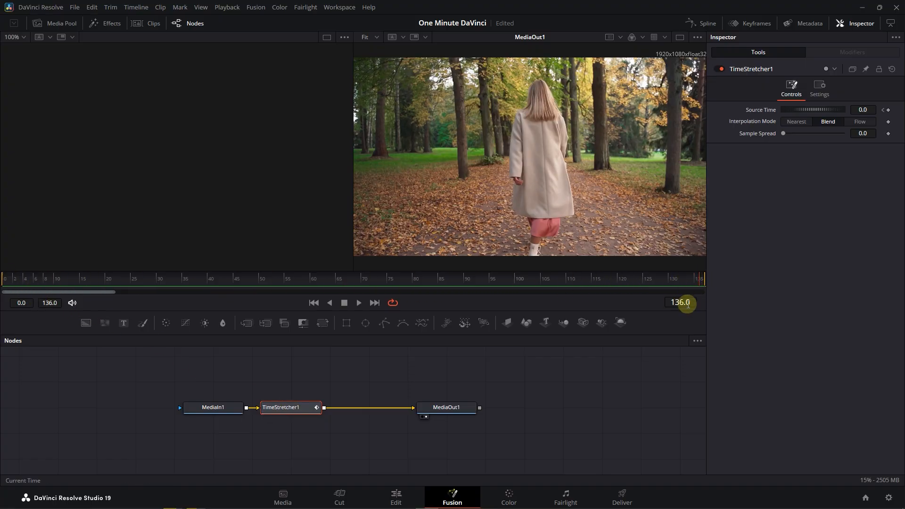
Step: Keyframe the TimeStretcher's Source Time to 135 at the last frame
click(862, 109)
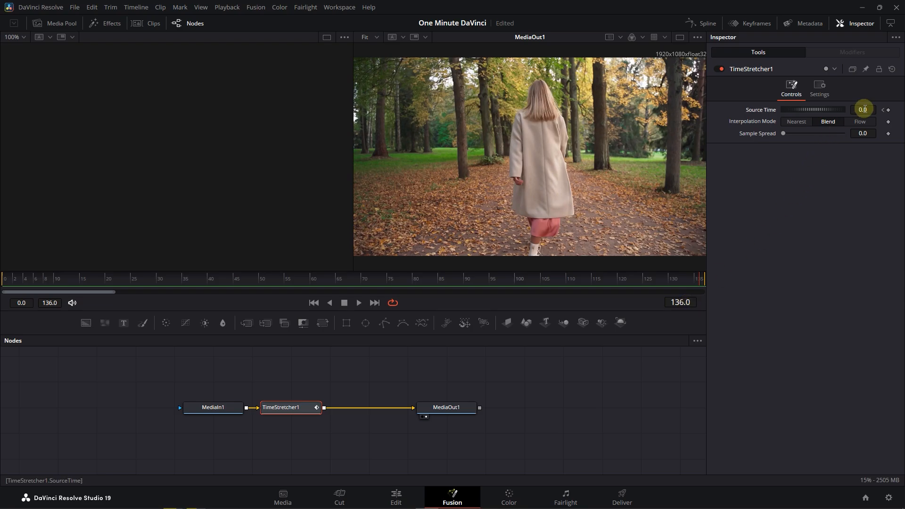
text(135)
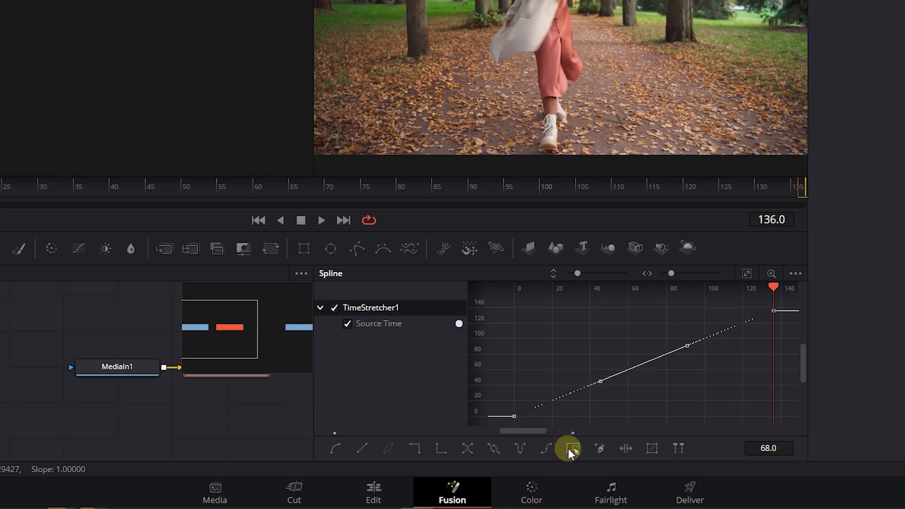
Step: Smooth the Source Time keyframes and reshape the curve into a steep rise, dip and final climb
click(571, 449)
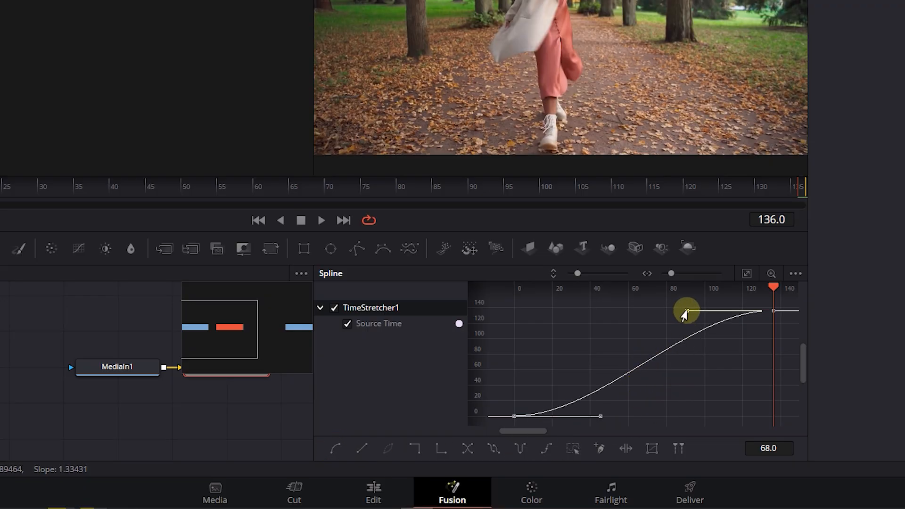
drag(684, 312, 558, 416)
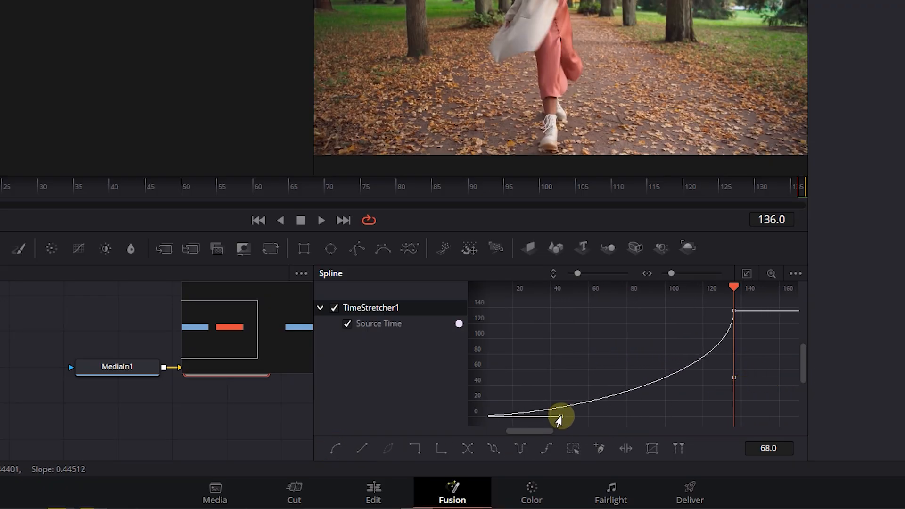
drag(559, 418, 642, 336)
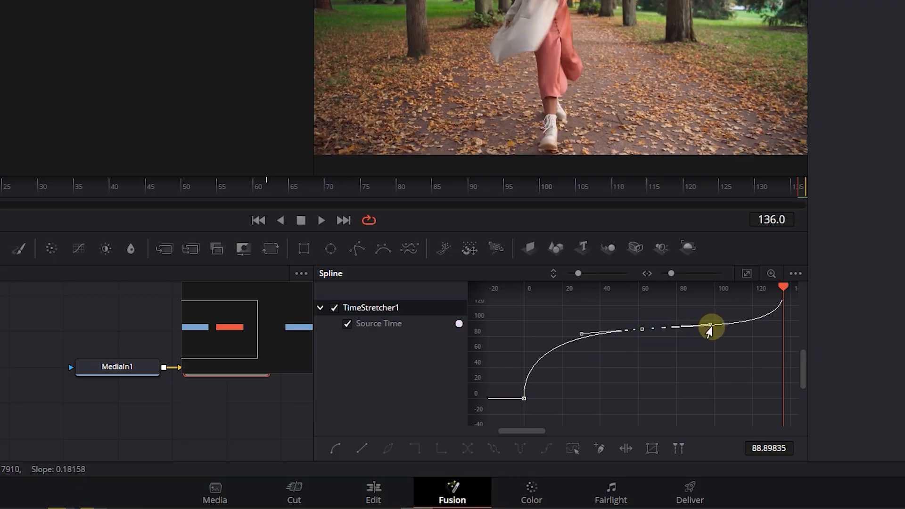
drag(710, 328, 698, 385)
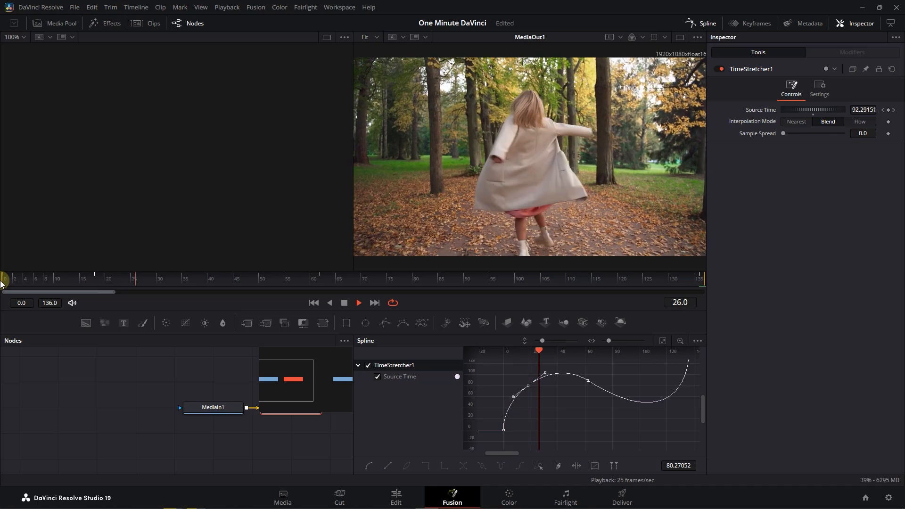
drag(538, 351, 609, 351)
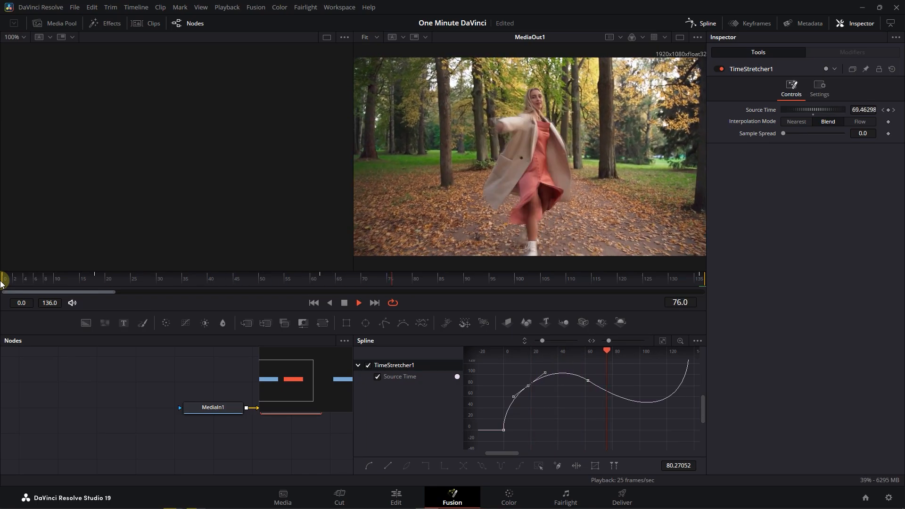